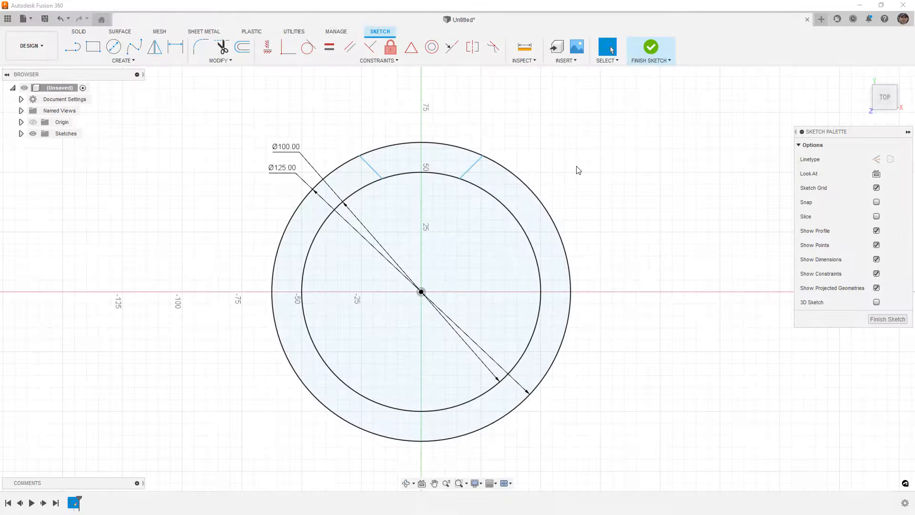
Make the short radial line coincident with the circles' shared centre so its extension passes through the origin.
{"action": "left_click", "coordinate": [477, 167]}
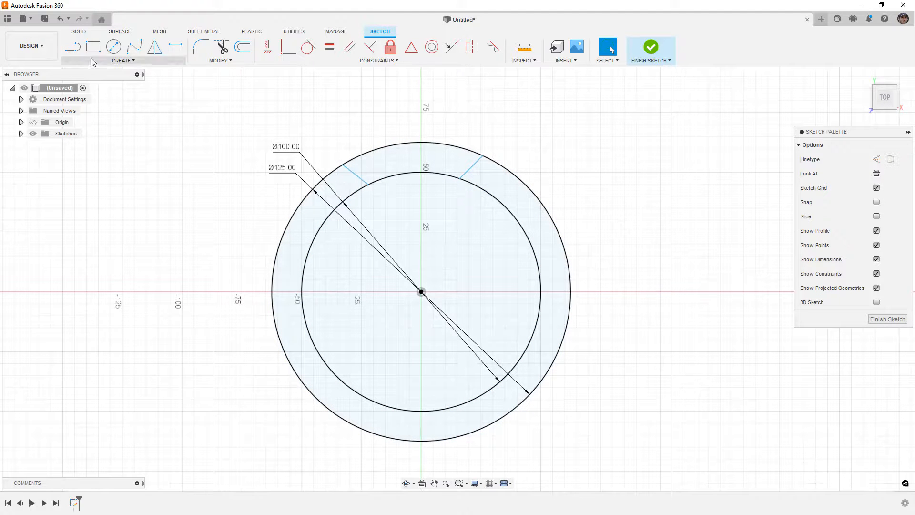
{"action": "left_click", "coordinate": [73, 47]}
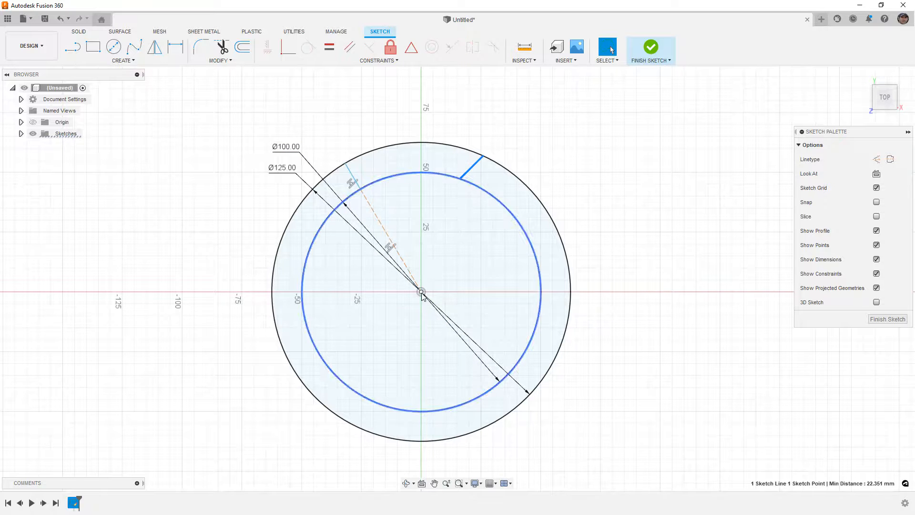
{"action": "left_click", "coordinate": [287, 47]}
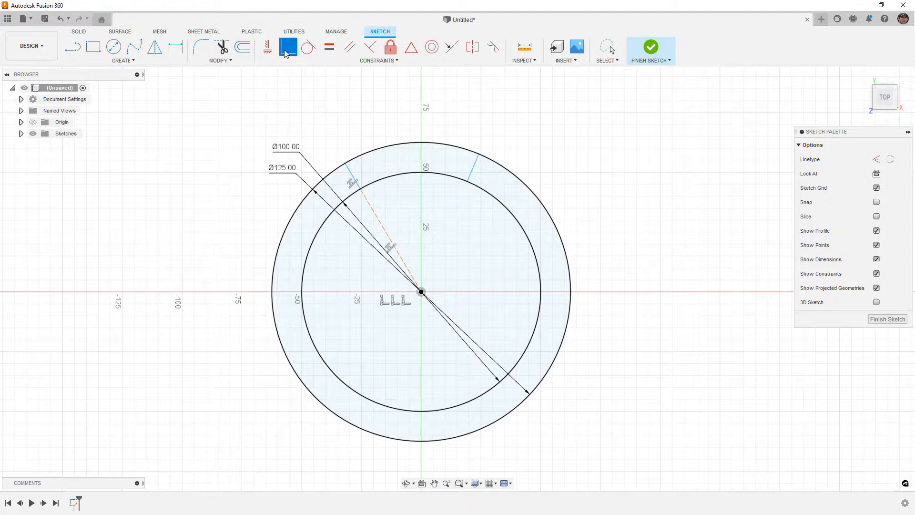